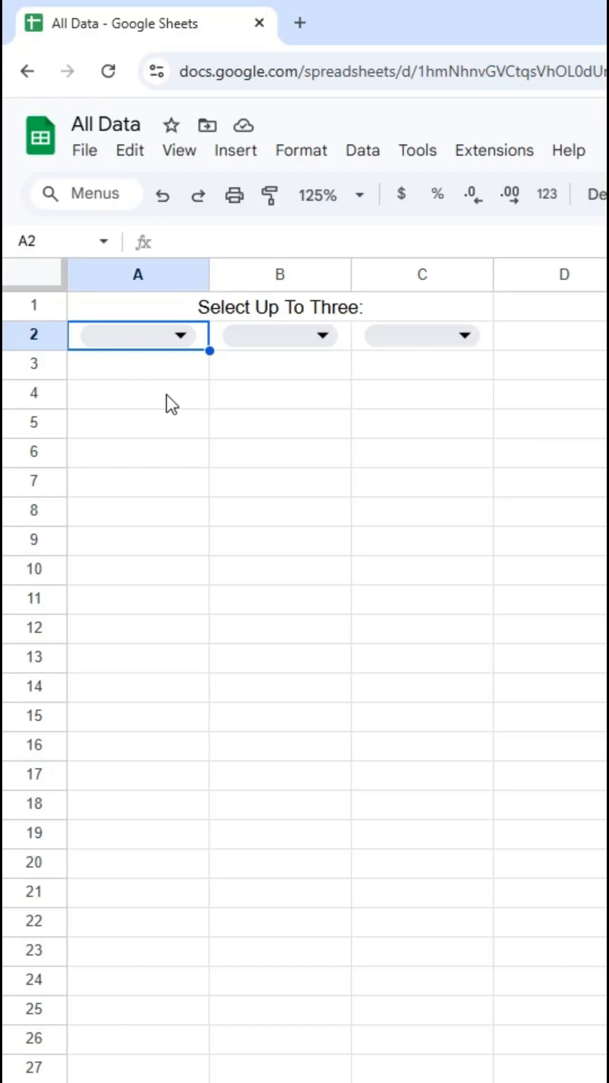
Step: Review the B2 ship dropdown and the status labels in F1:F3
left_click(180, 335)
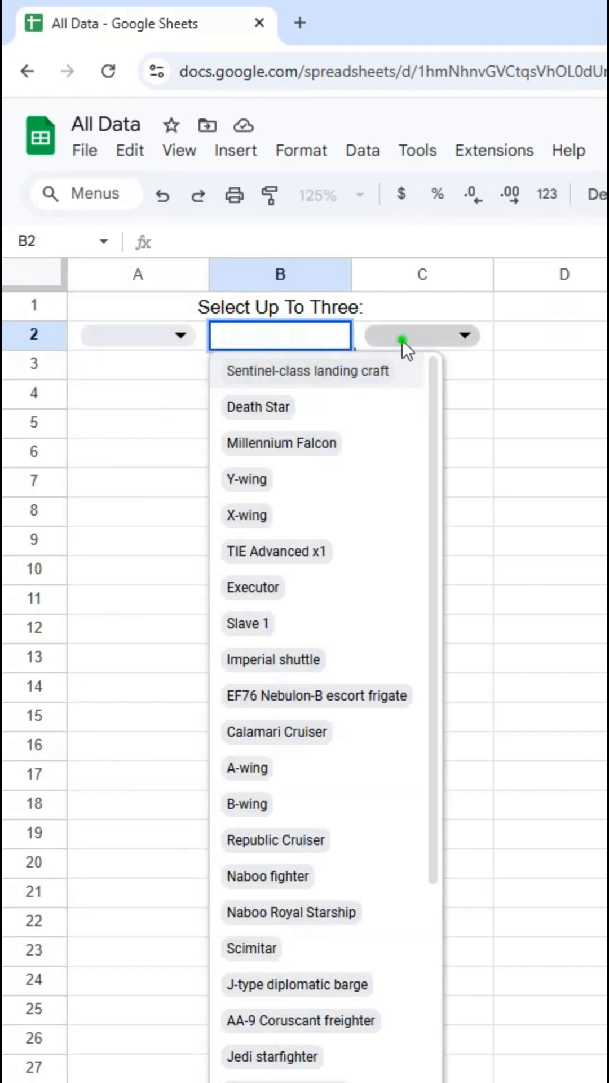
left_click(422, 335)
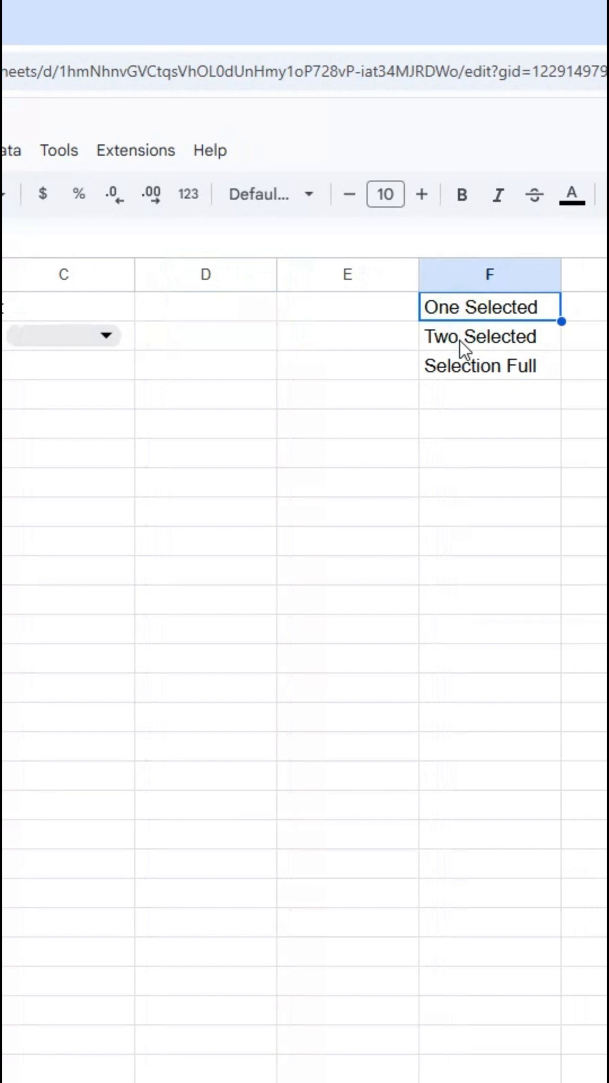
left_click(488, 366)
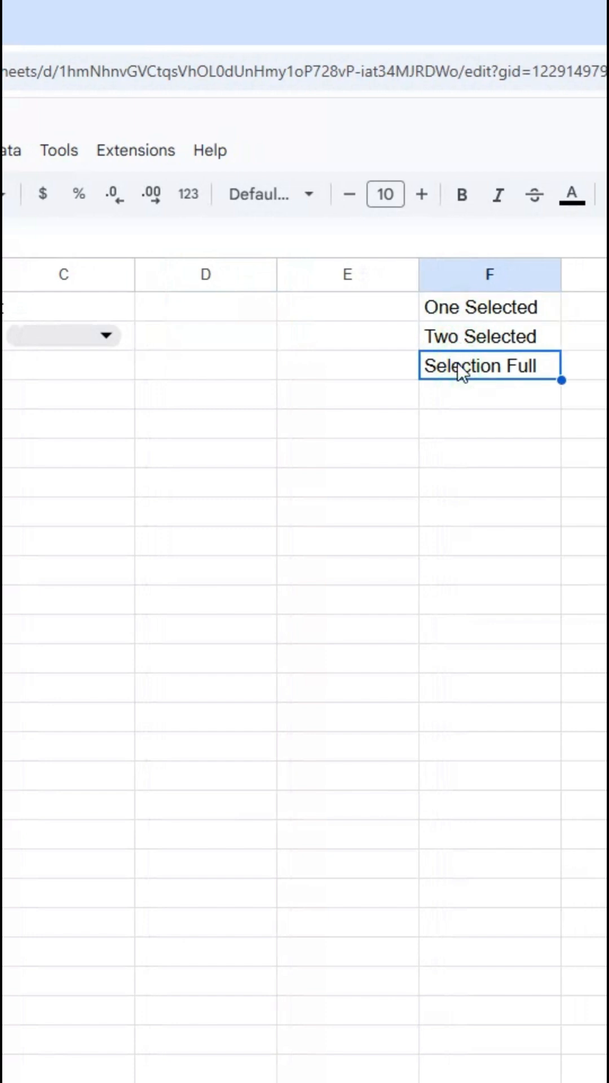
left_click(481, 307)
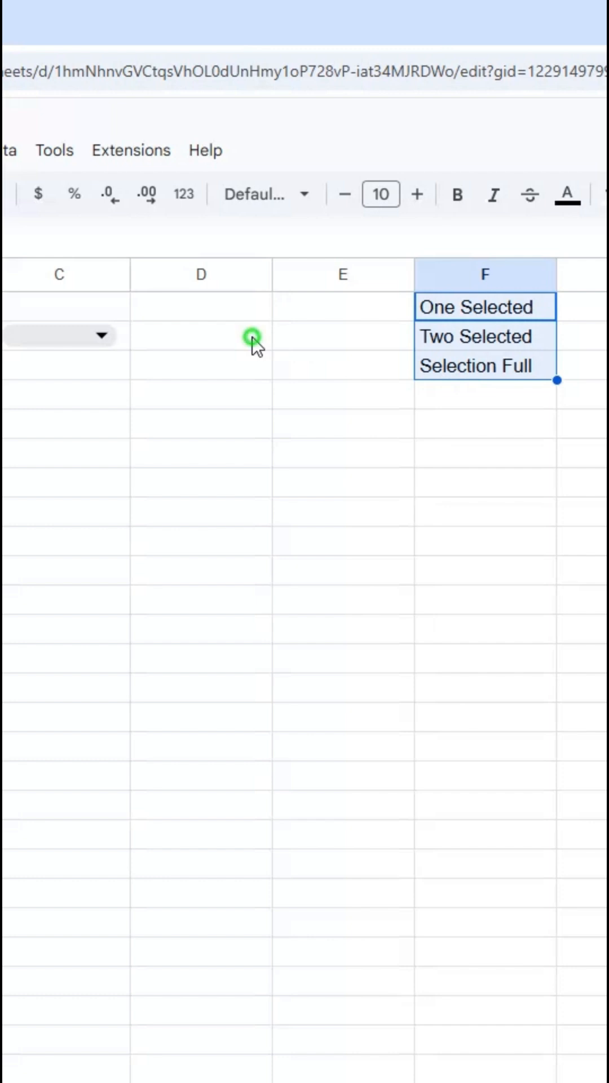
Step: Enter =COUNTA(A2:C2) in D2 to count the chosen ships, showing 0
type("=C")
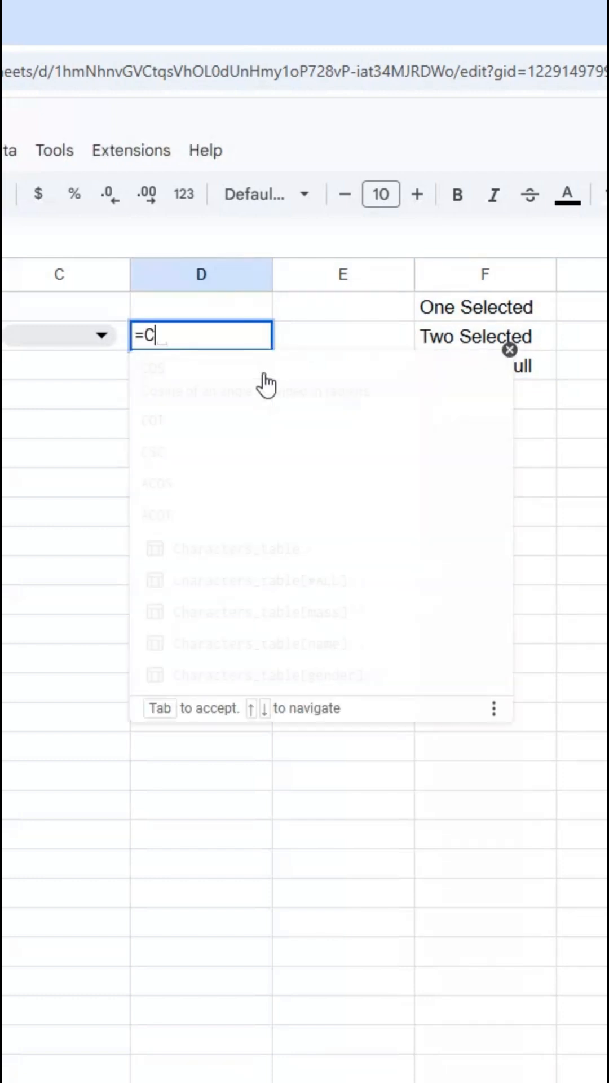
type("OUNTA(")
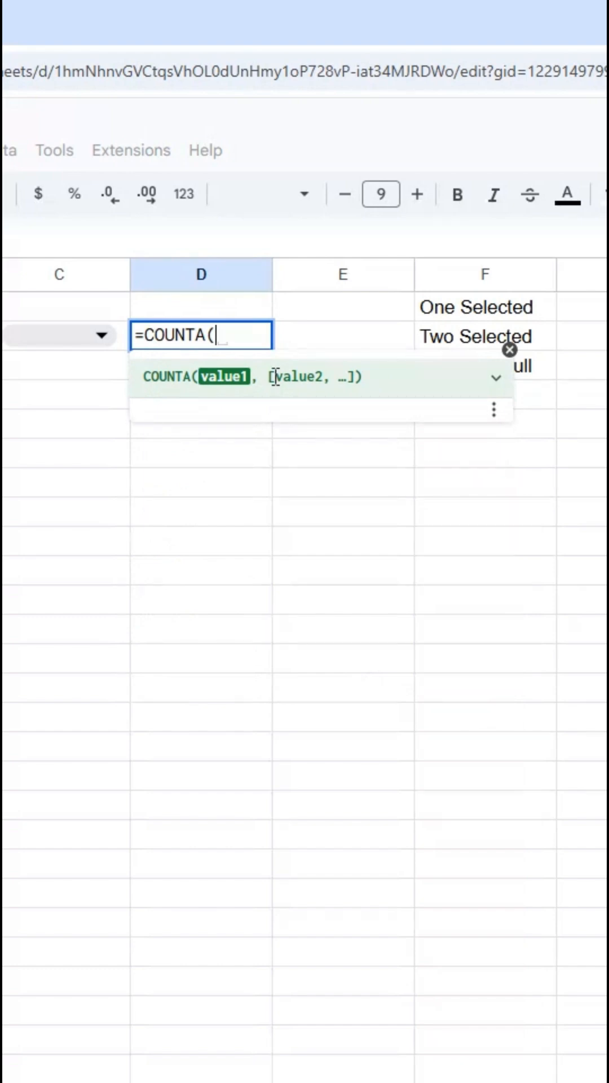
type("A2:C2")
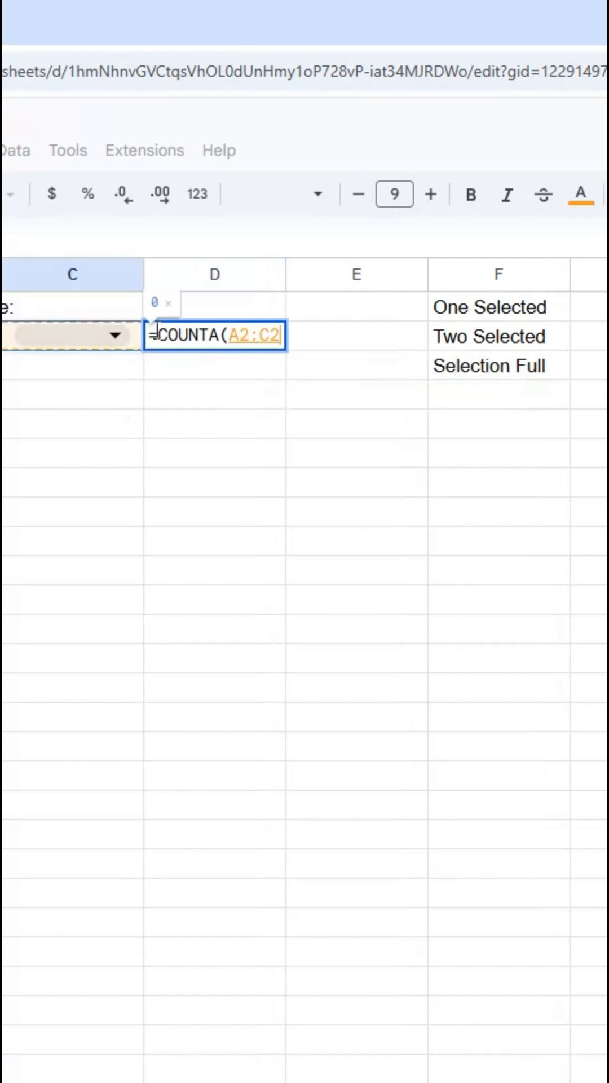
left_click(387, 336)
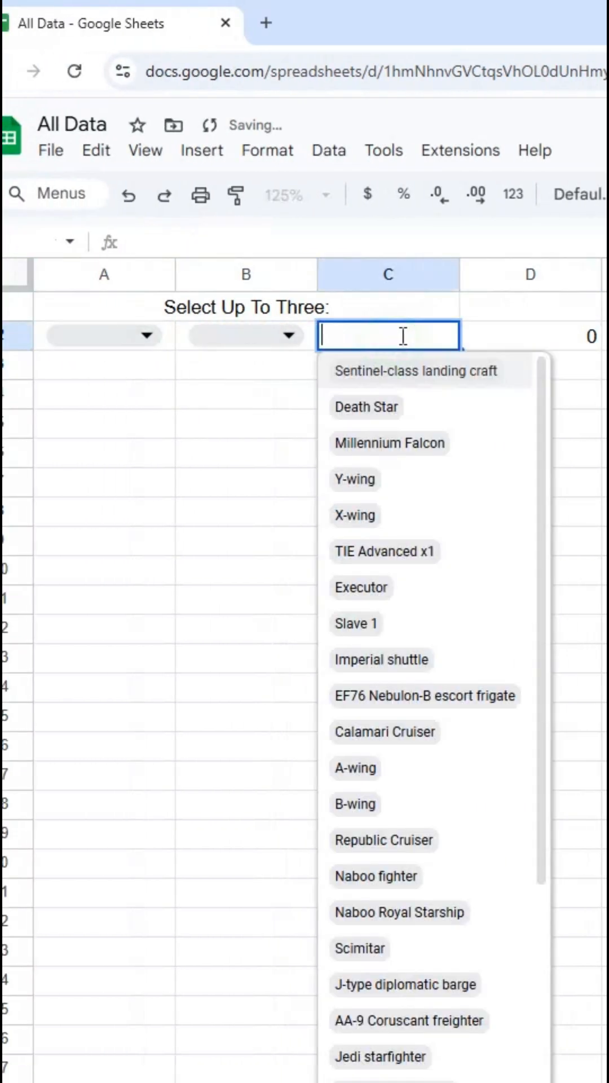
Step: Choose a ship for C2 so the count reaches 3, then reopen D2's formula
left_click(365, 406)
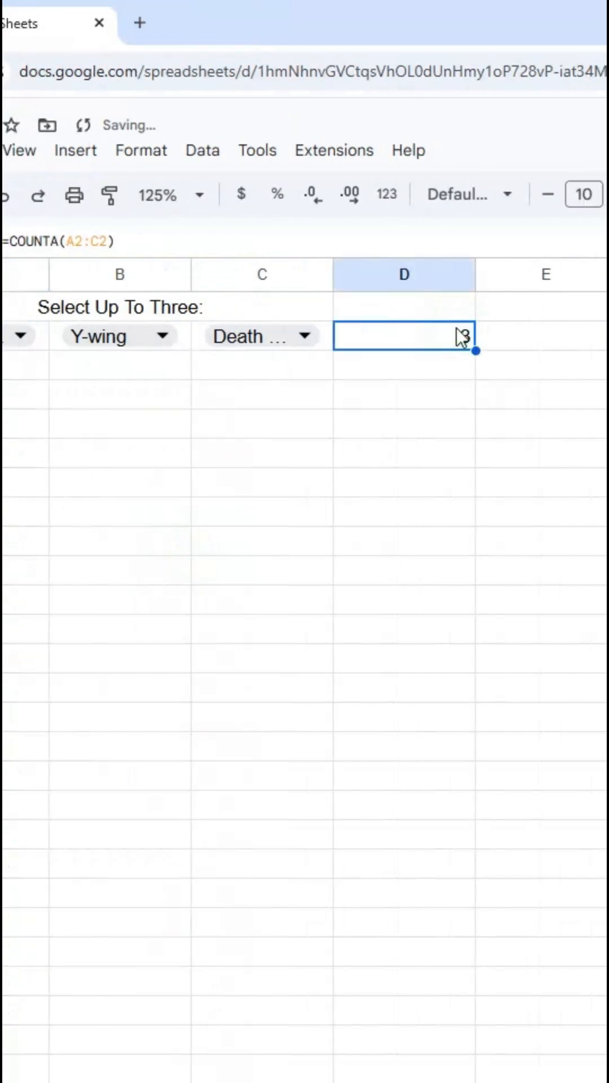
double_click(404, 336)
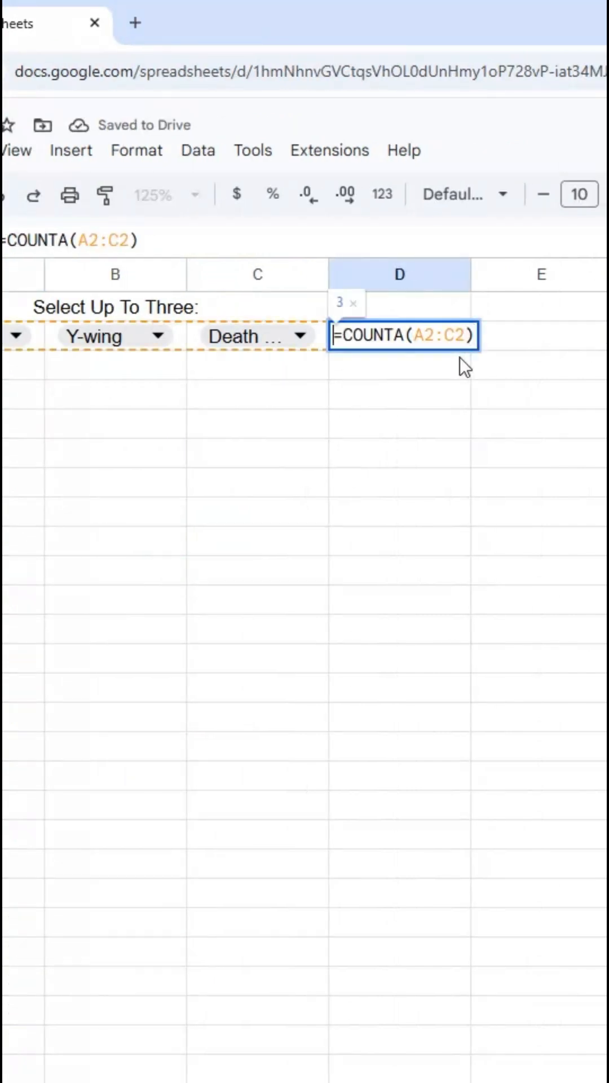
Step: Wrap the count as =CHOOSE(COUNTA(A2:C2),"One Selected","Two Selected","Selection Full")
type("CHOOSE(")
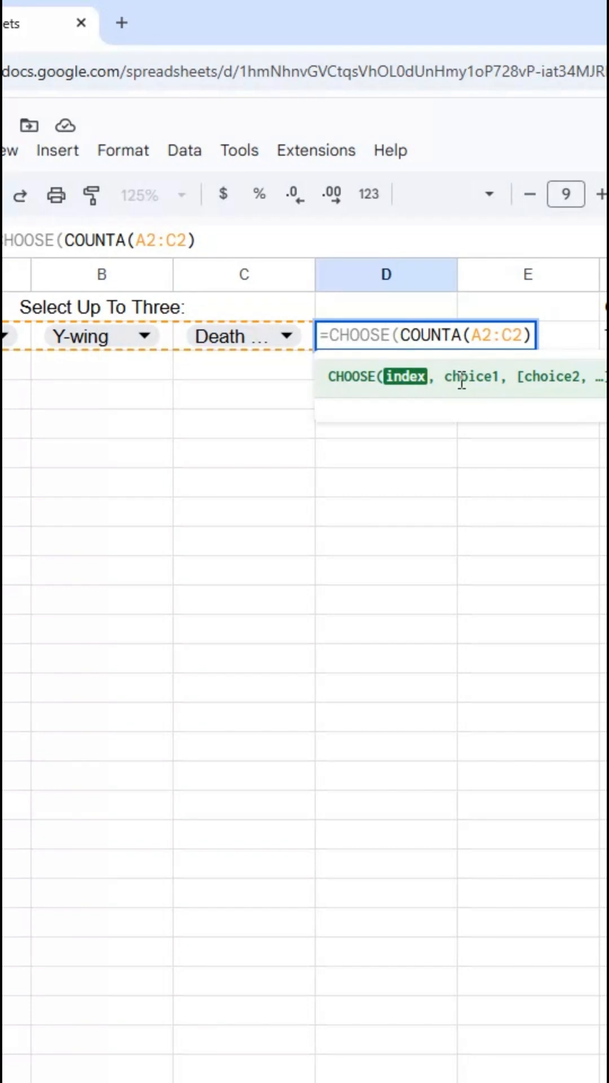
scroll("right", 3)
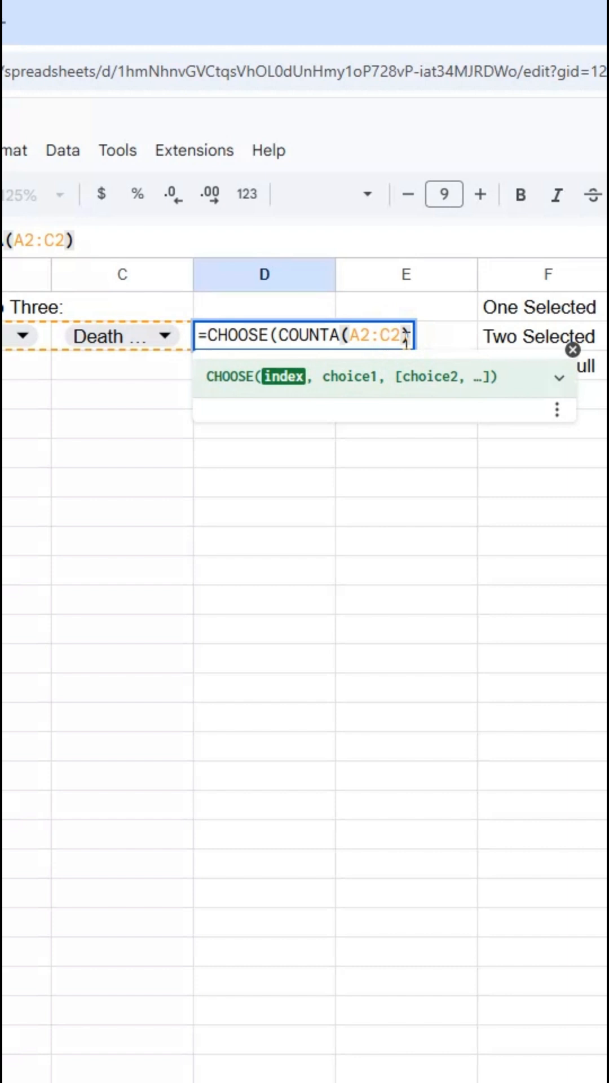
type(",")
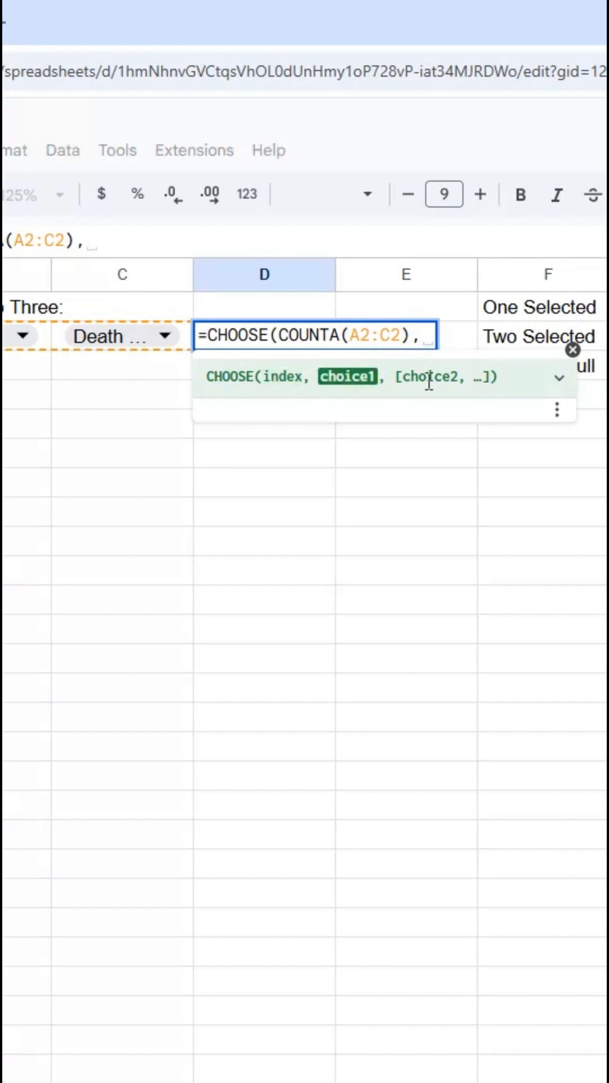
type("\"One Selec")
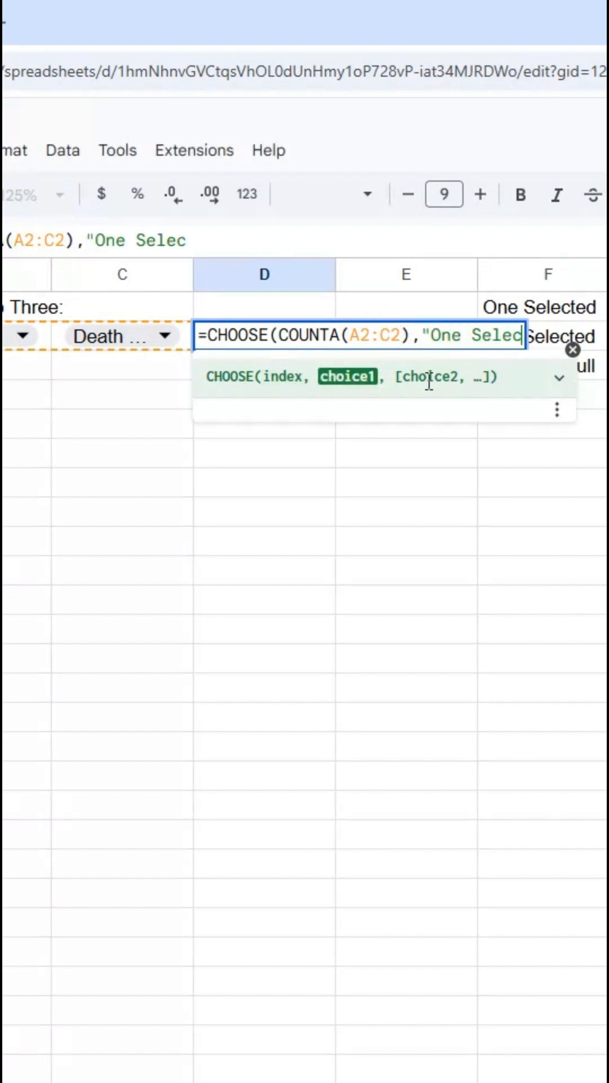
type("ted\",\"To")
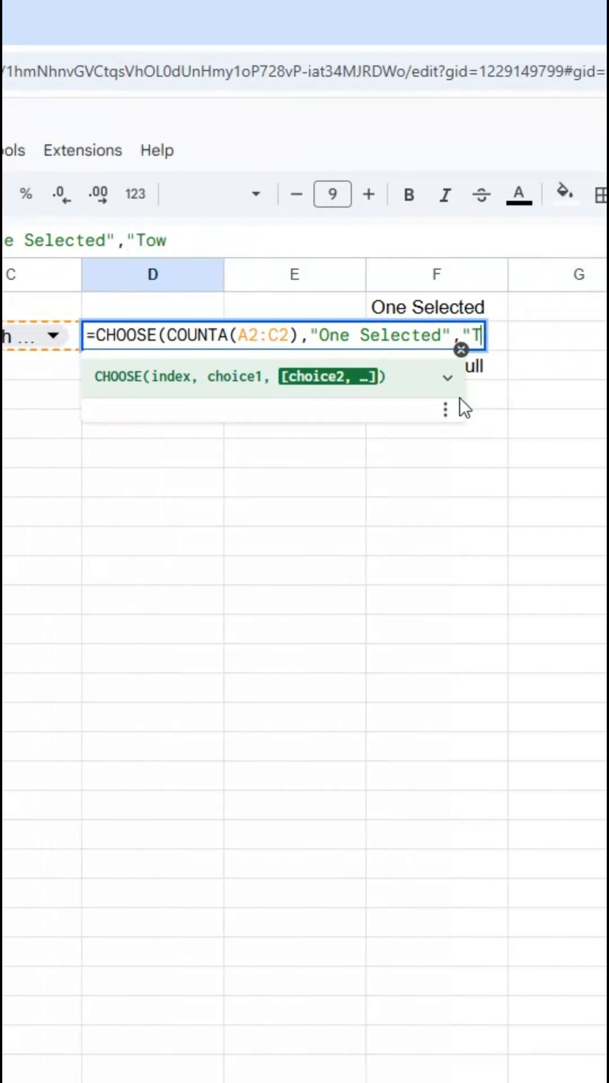
type("wo Selected\",\"Se")
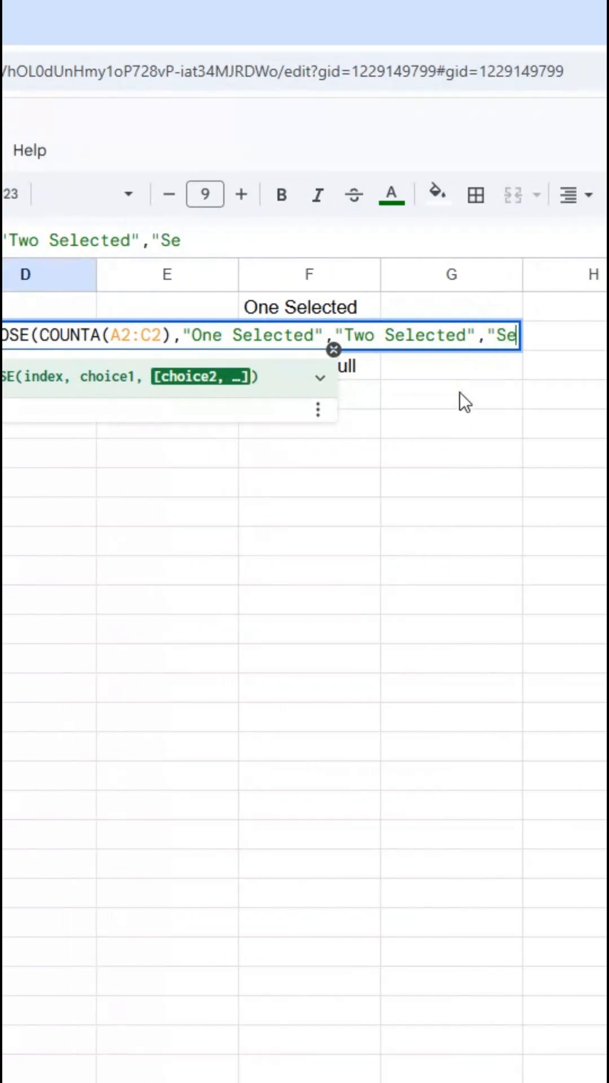
type("lection Full")
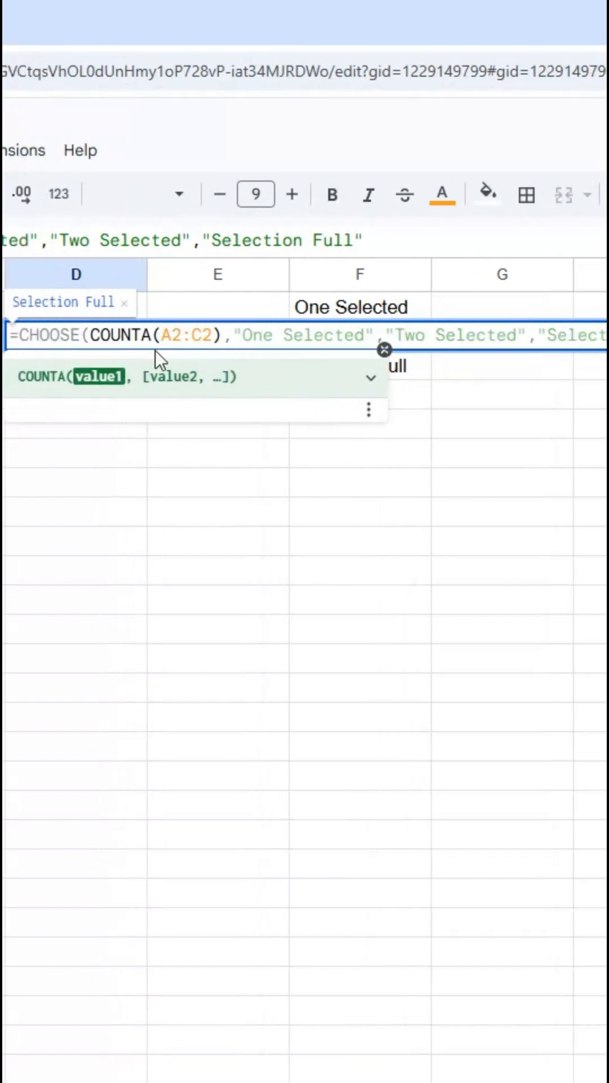
Step: Commit the CHOOSE formula and try Millennium Falcon in C2 to check D2's status
left_click(220, 335)
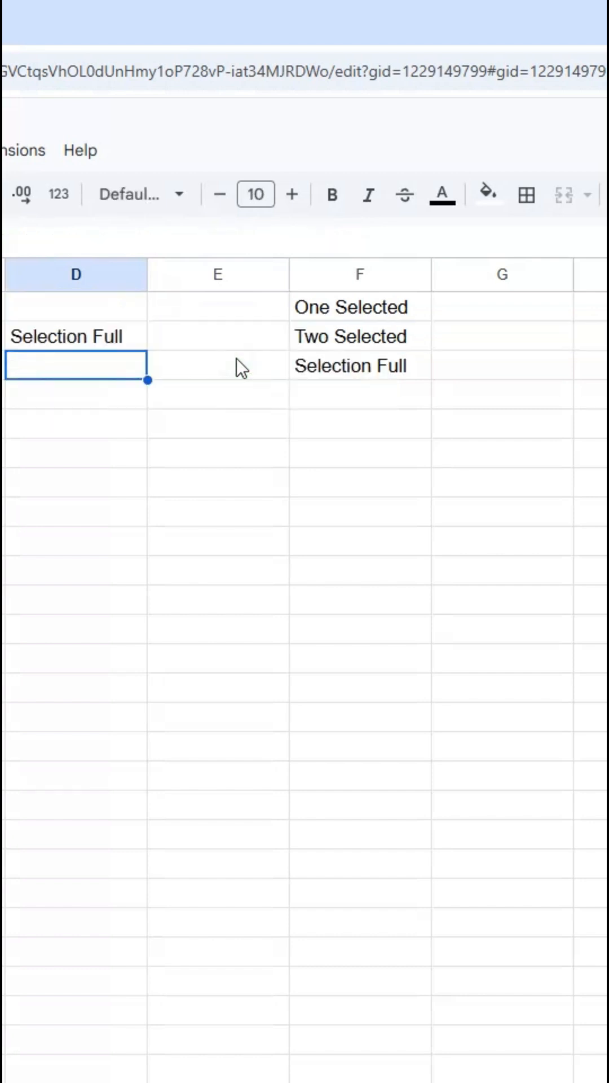
scroll("left", 3)
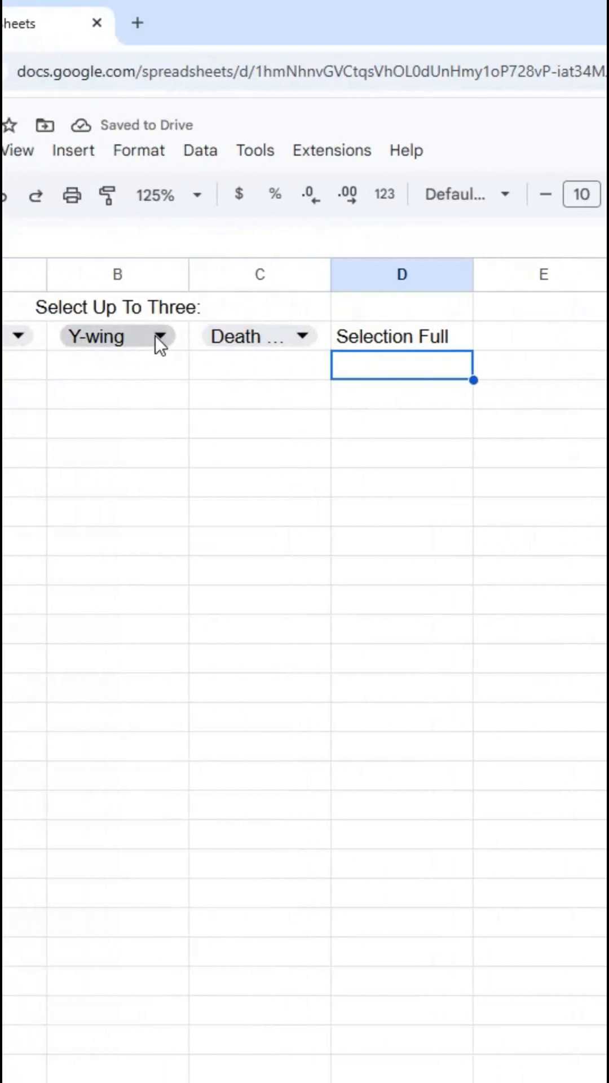
left_click(116, 336)
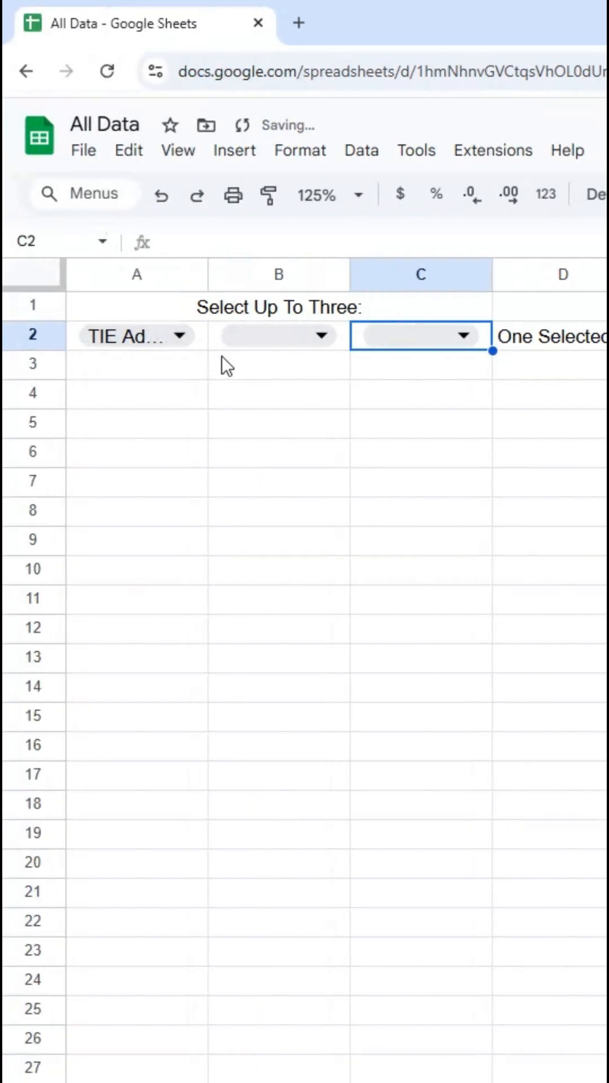
left_click(462, 336)
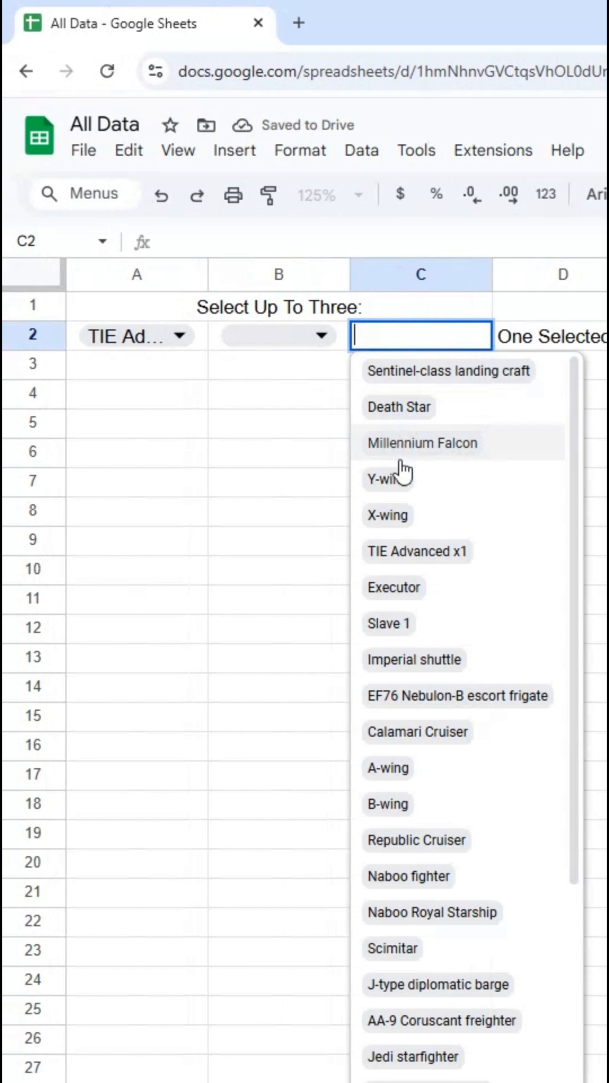
left_click(422, 443)
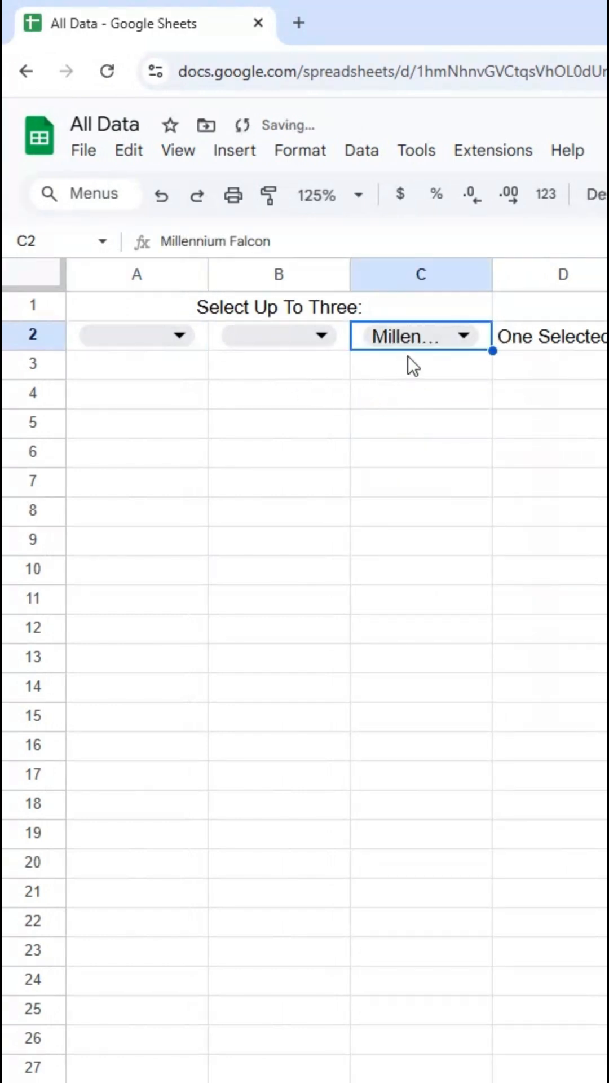
left_click(550, 338)
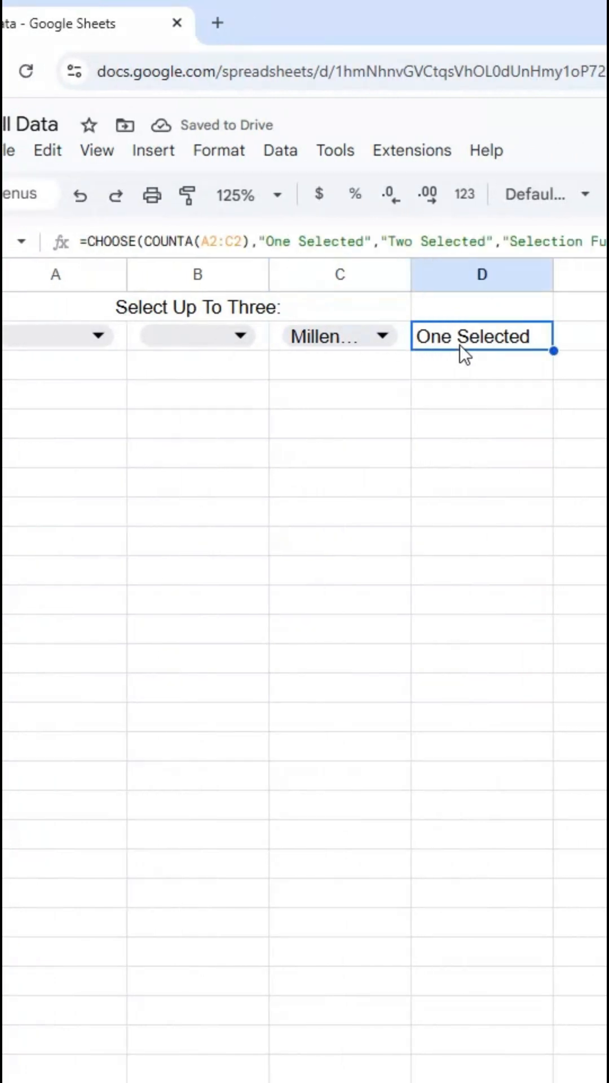
Step: Choose Y-wing in B2 so D2 shows One Selected, then reopen D2's formula
left_click(239, 335)
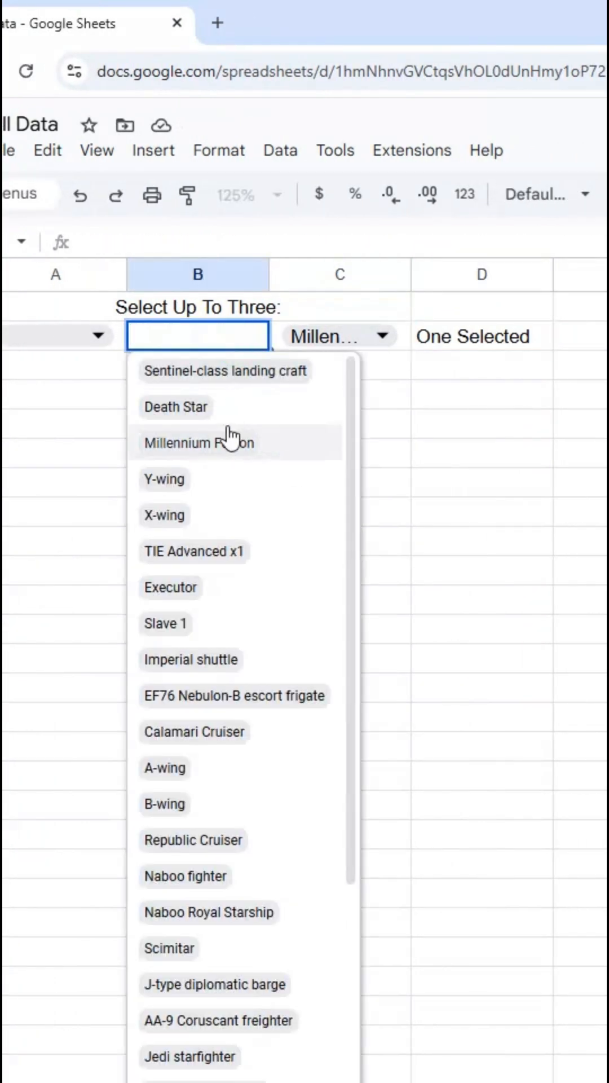
left_click(164, 480)
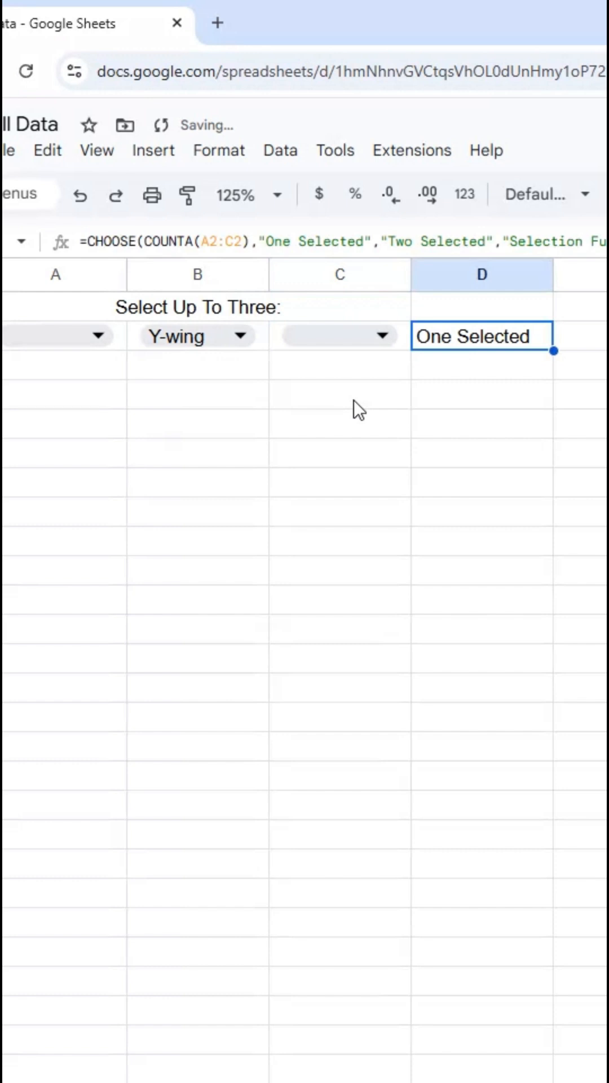
mouse_move(338, 336)
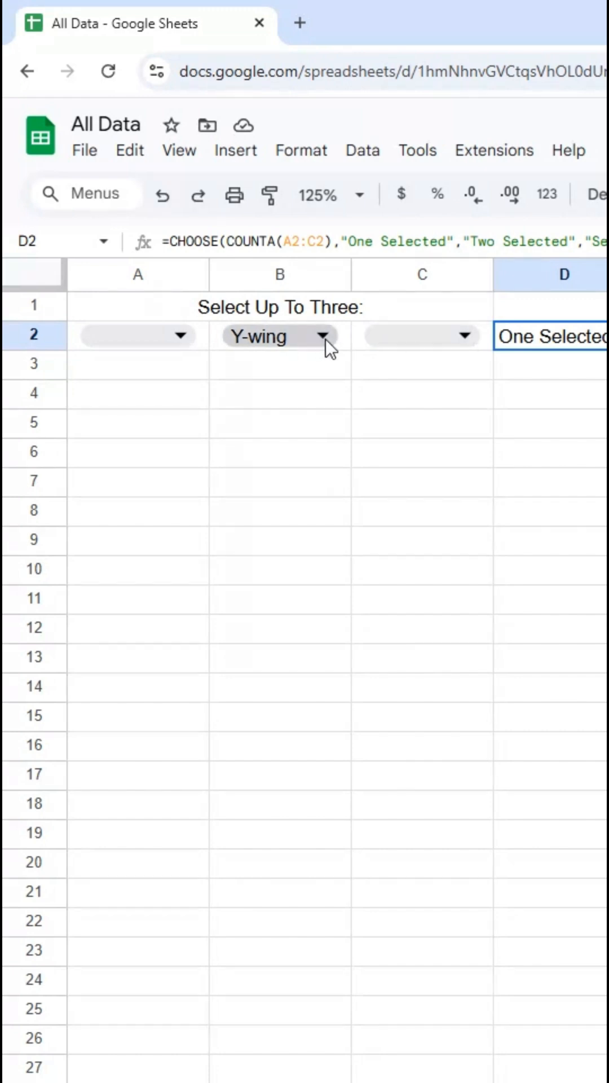
double_click(550, 336)
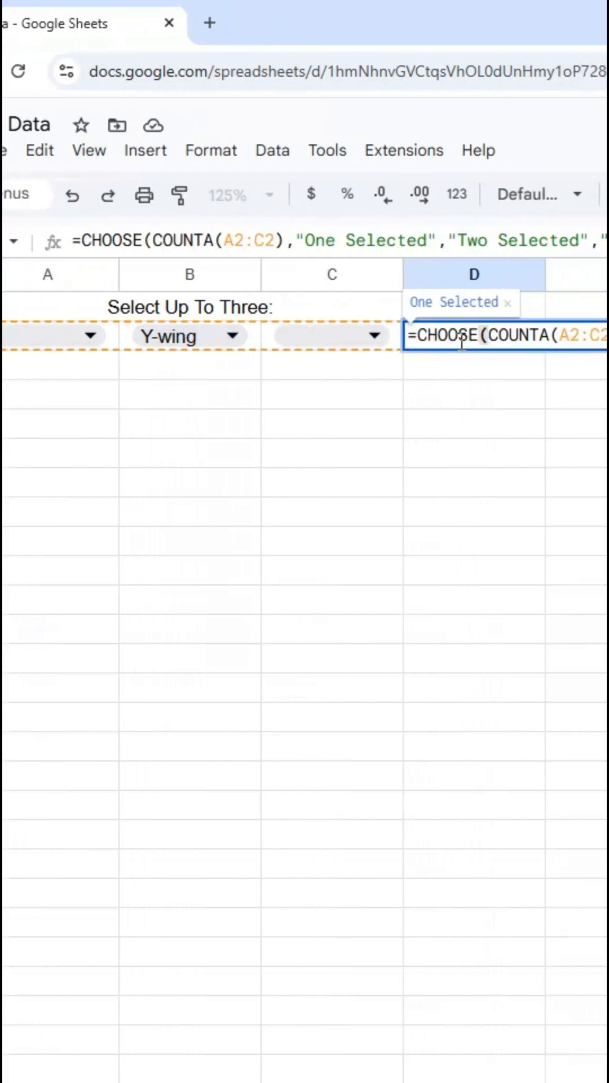